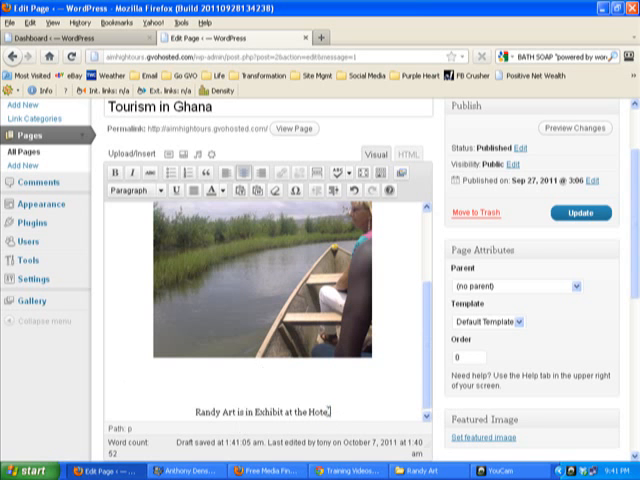
Select the 'Randy Art is in Exhibit at the Hotel' line to format as a heading.
triple_click(264, 411)
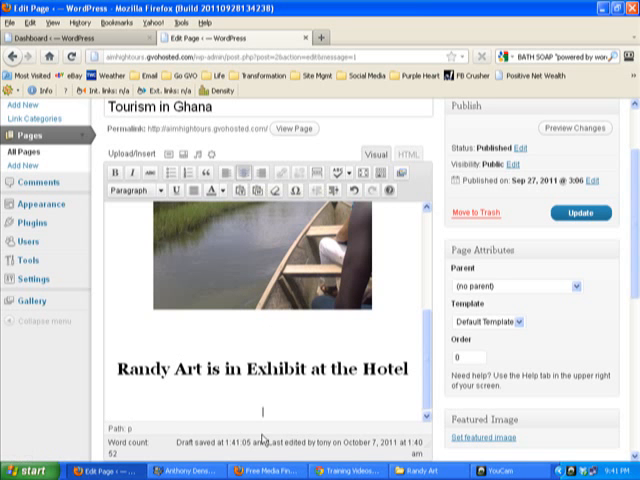
mouse_move(405, 211)
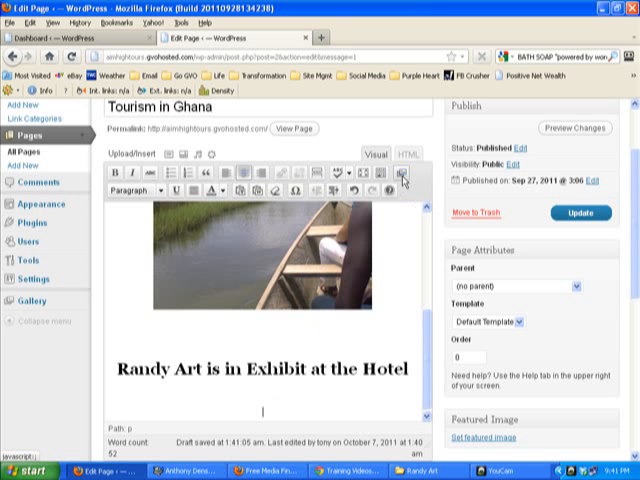
mouse_move(407, 178)
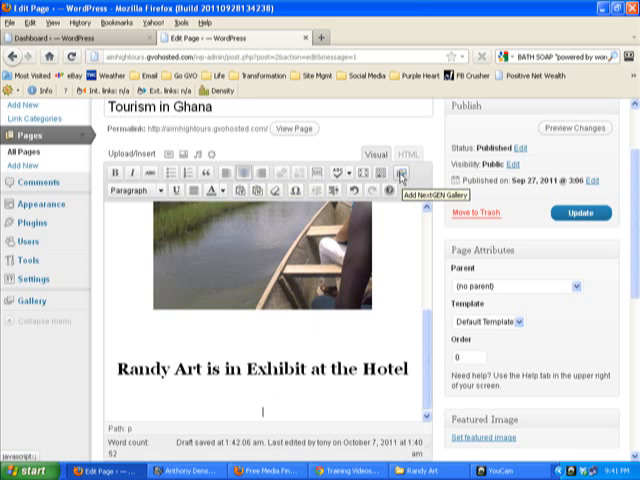
Insert the Randy Art NextGEN gallery as a slideshow below the heading.
left_click(400, 176)
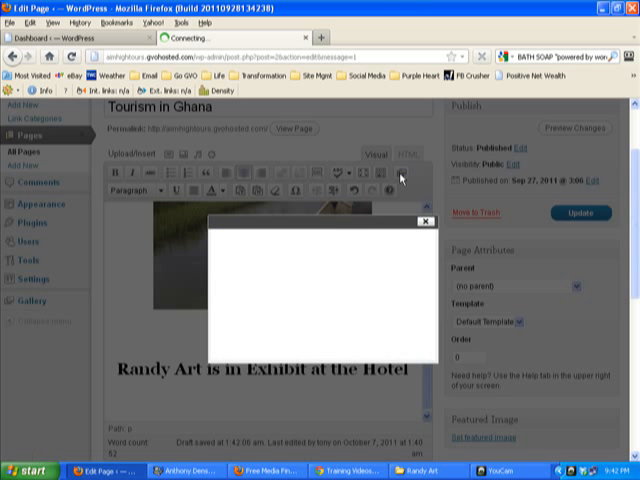
mouse_move(334, 338)
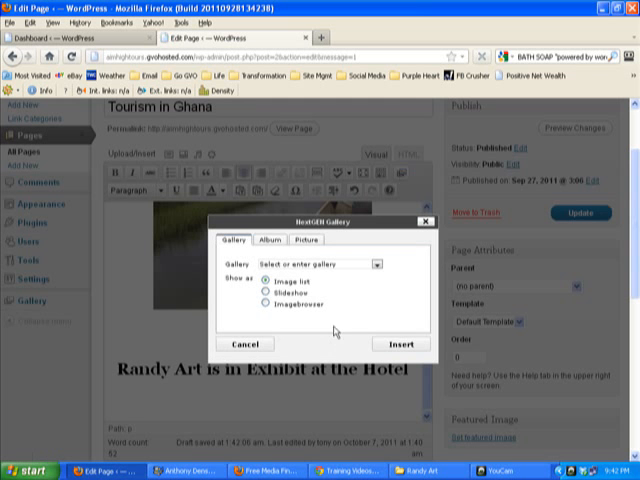
mouse_move(336, 332)
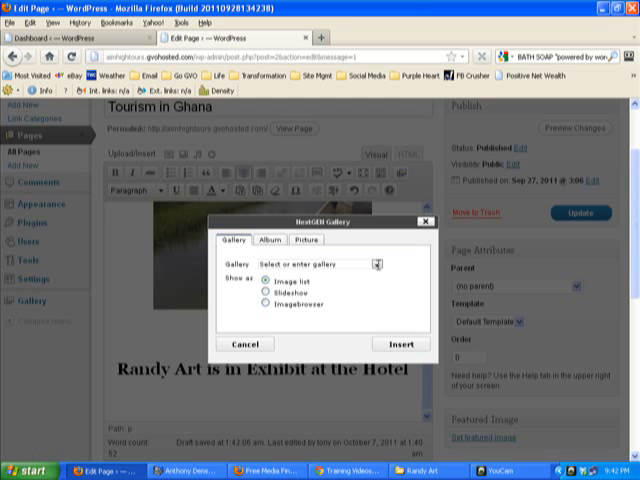
left_click(371, 264)
type("Randy Art")
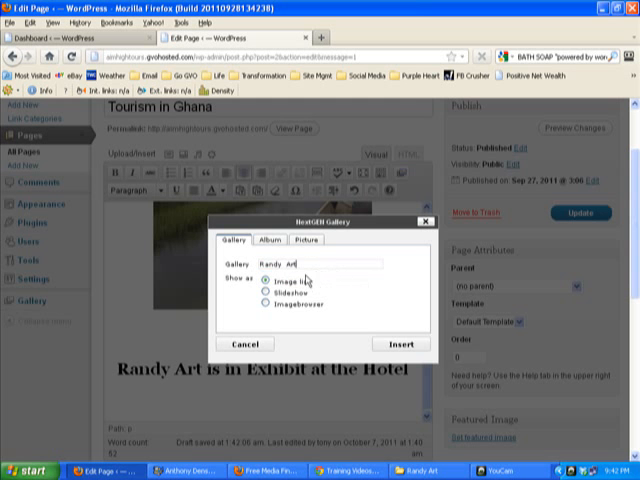
mouse_move(268, 322)
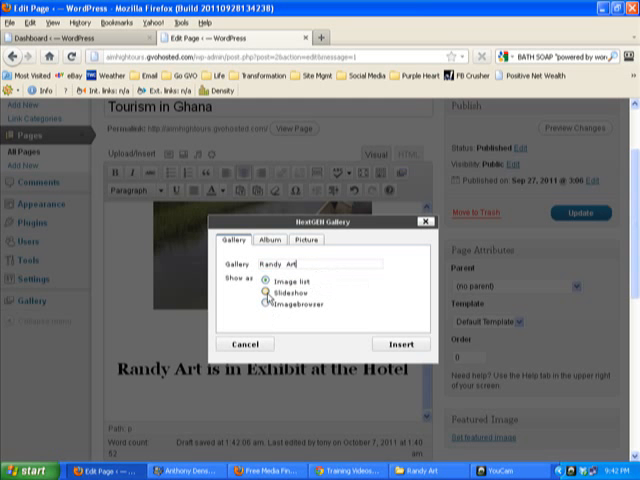
left_click(268, 291)
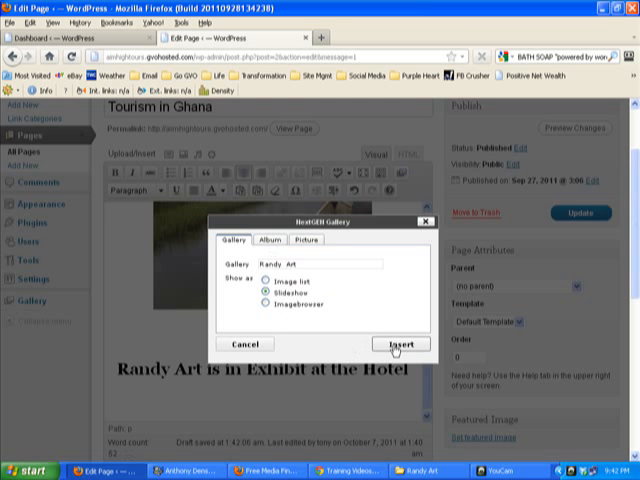
left_click(393, 344)
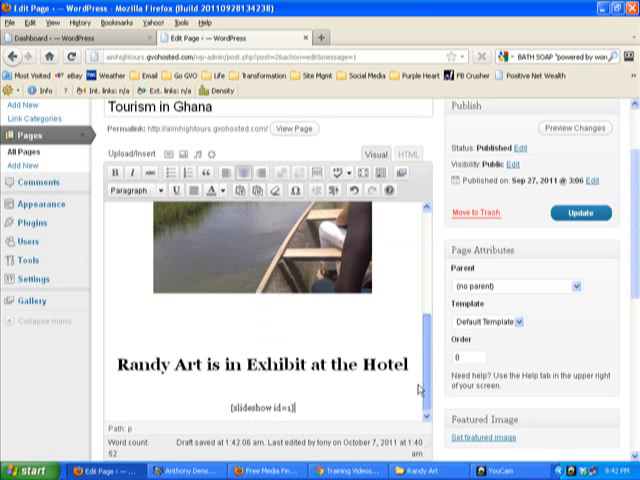
mouse_move(305, 410)
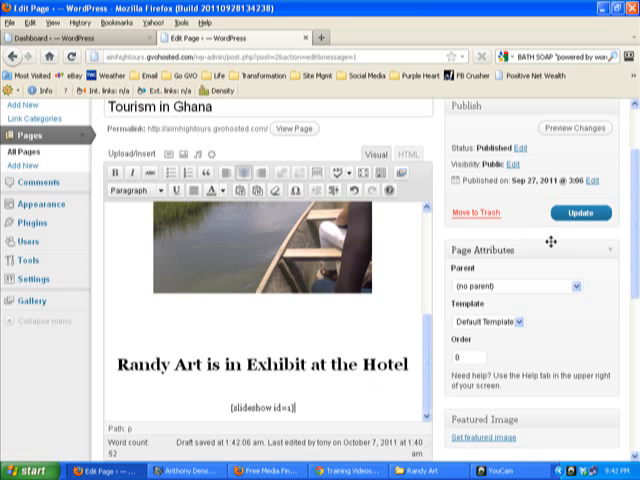
Update the Tourism in Ghana page to save the heading and slideshow.
left_click(577, 212)
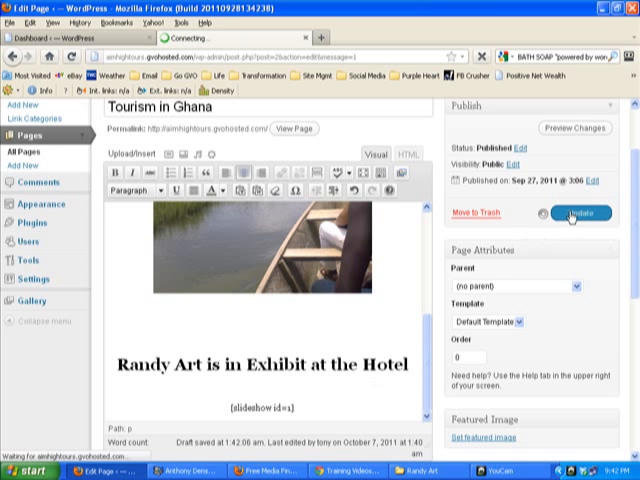
left_click(583, 213)
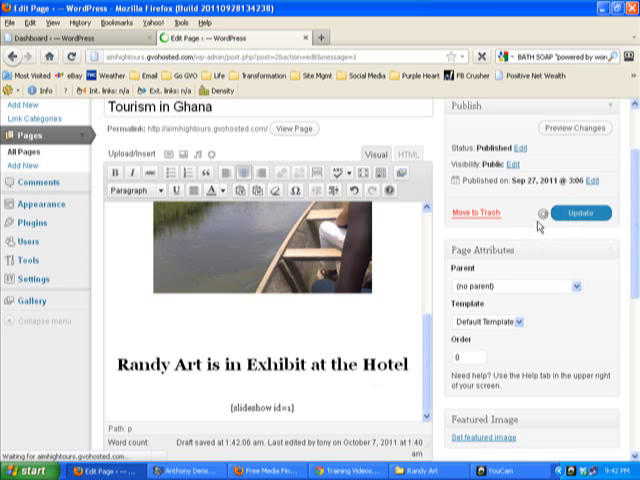
left_click(581, 214)
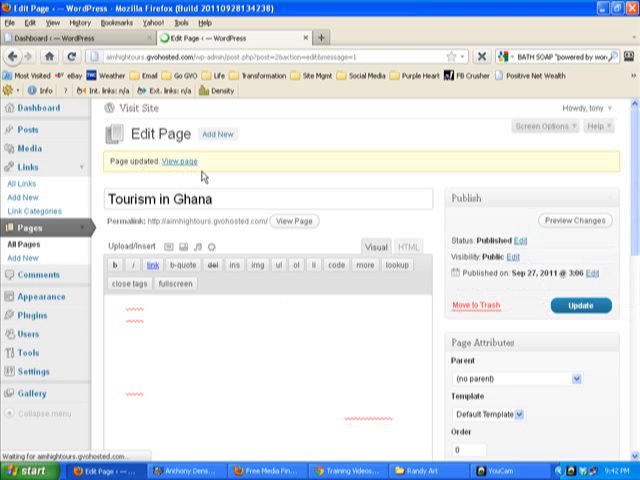
scroll("down", 3)
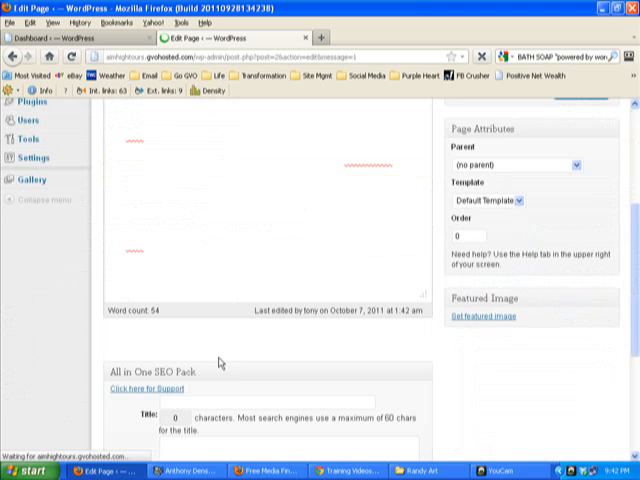
scroll("down", 3)
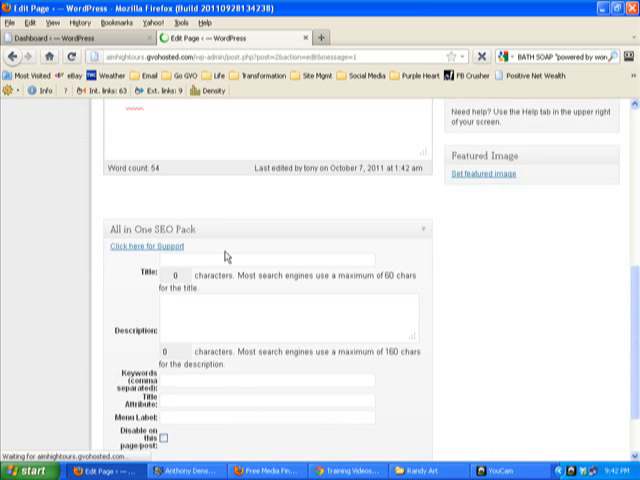
scroll("up", 3)
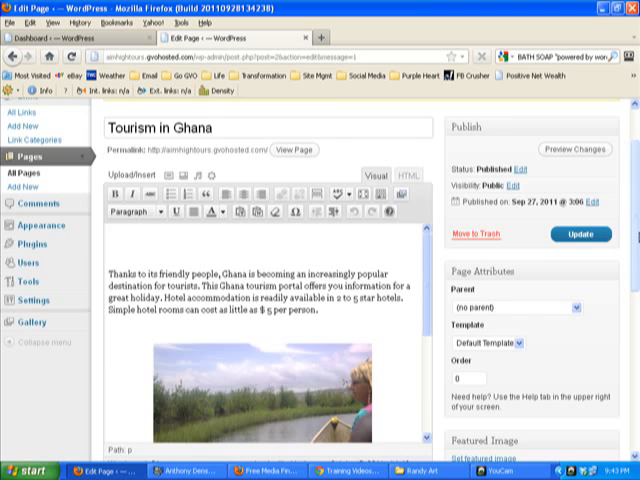
left_click(580, 234)
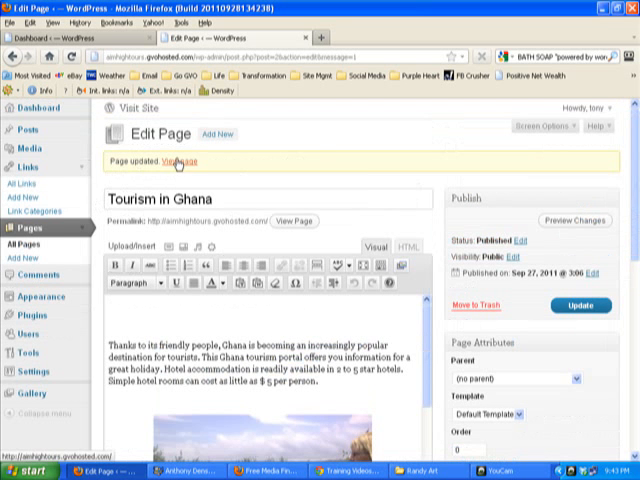
Open the 'View page' link for Tourism in Ghana in a new tab.
right_click(185, 164)
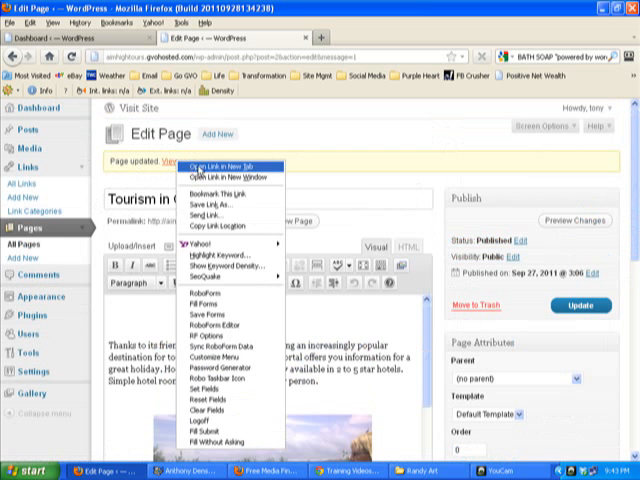
left_click(222, 166)
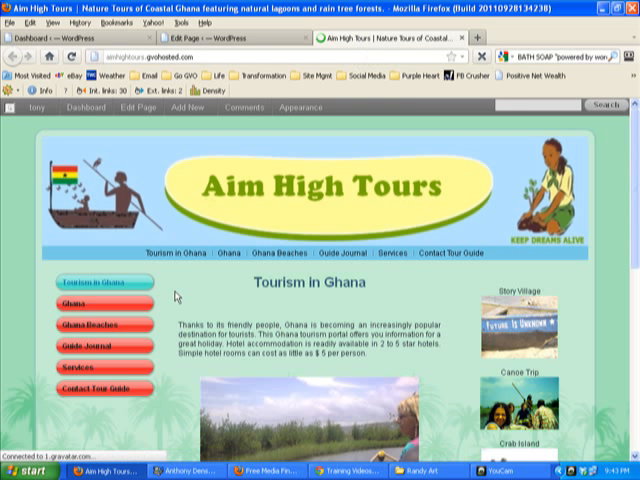
Scroll down the live page to the Randy Art heading and slideshow.
scroll("down", 3)
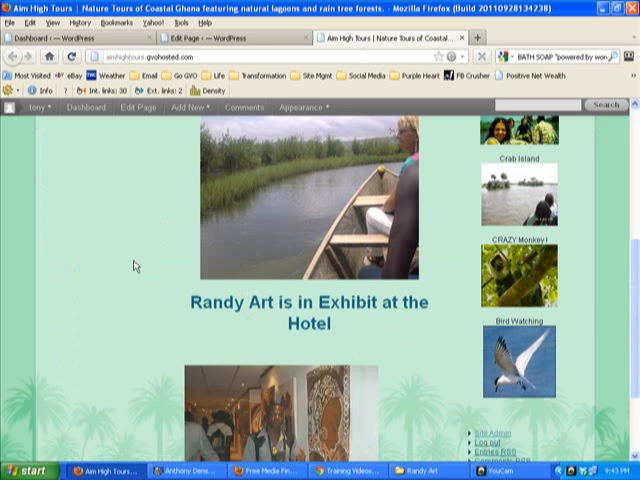
scroll("down", 3)
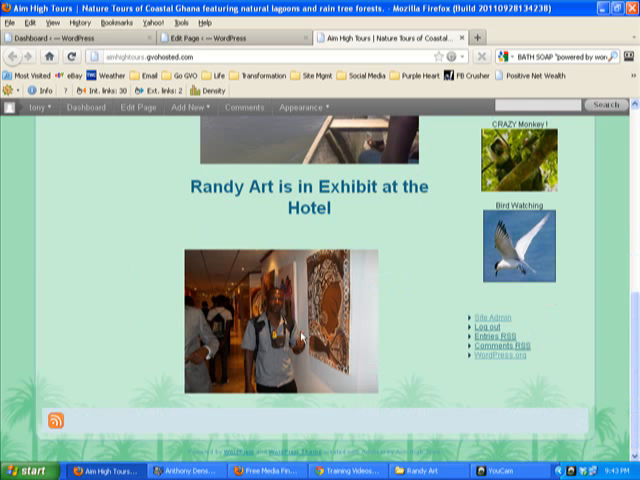
mouse_move(143, 323)
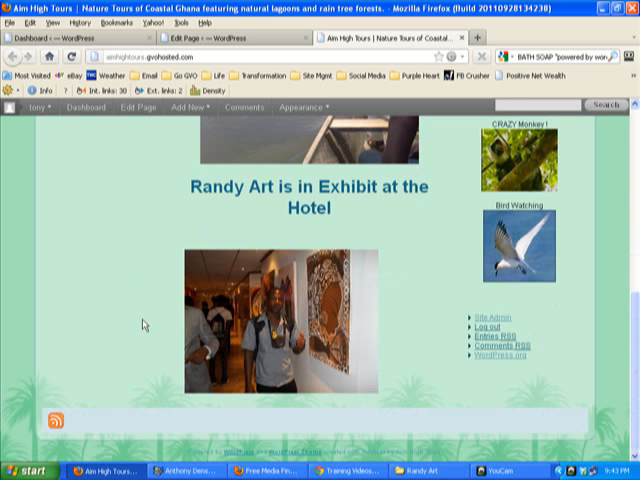
mouse_move(160, 335)
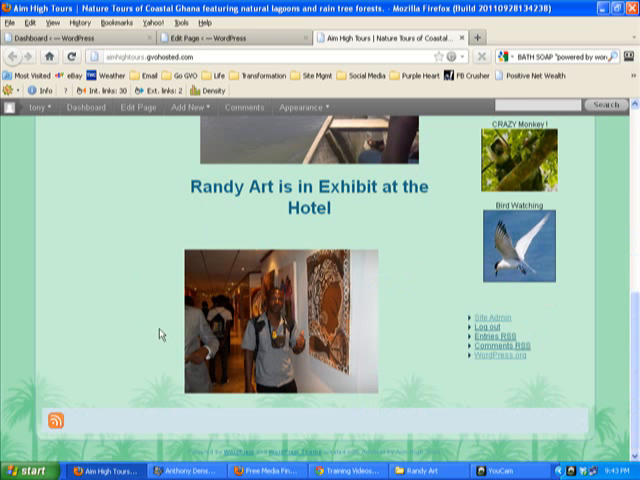